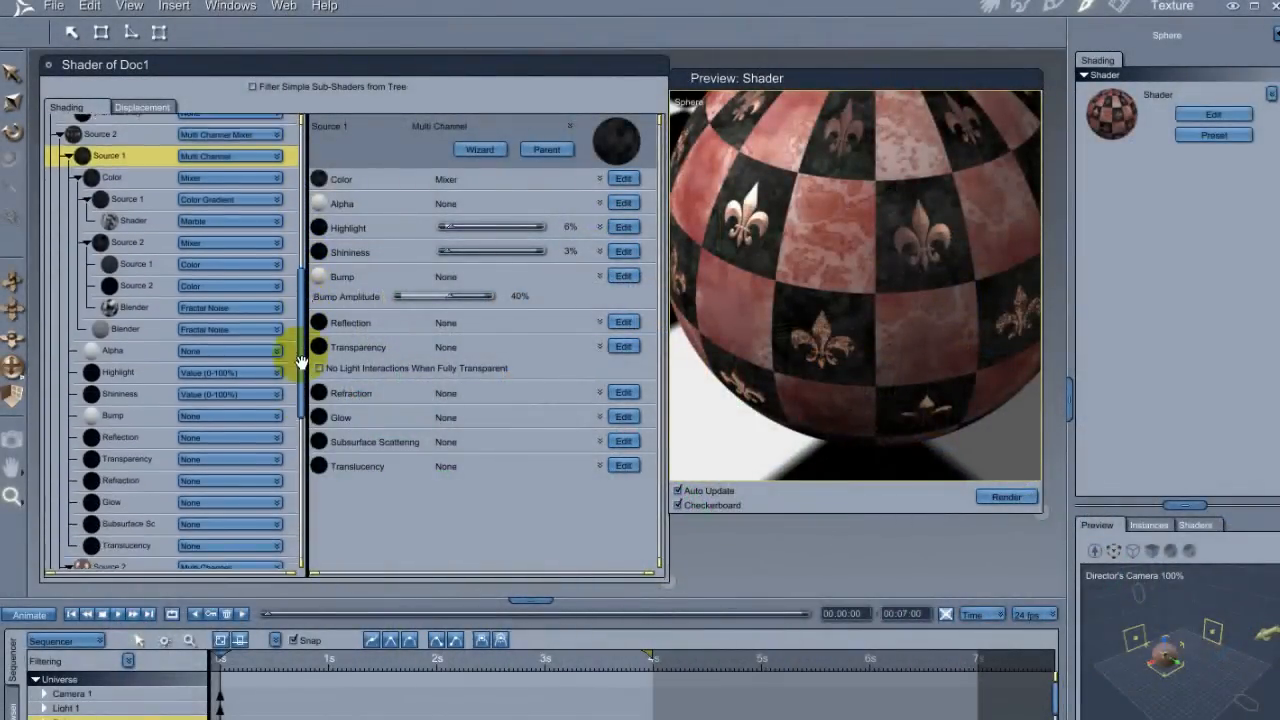
- Scroll down to return to the scene with the grey sphere and its default shader
scroll("down", 3)
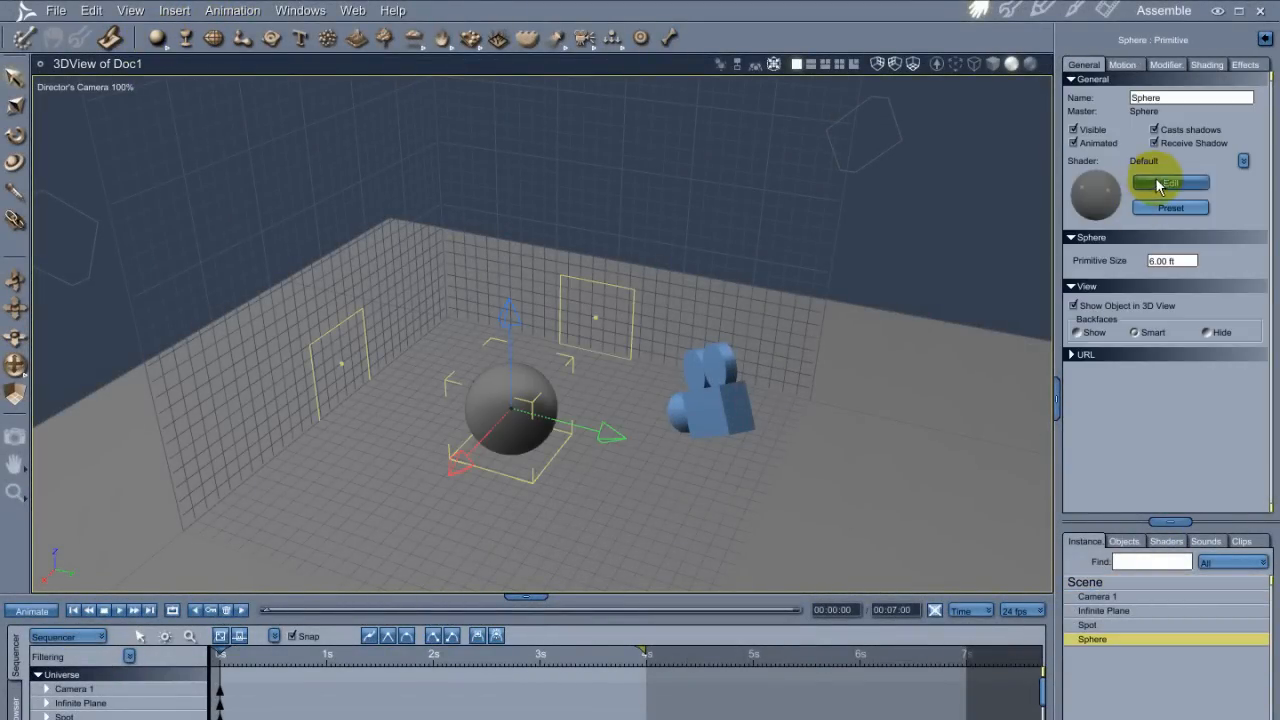
- Apply the wizard's Transparency > Strange pink glass preset to the sphere's shader
left_click(1168, 182)
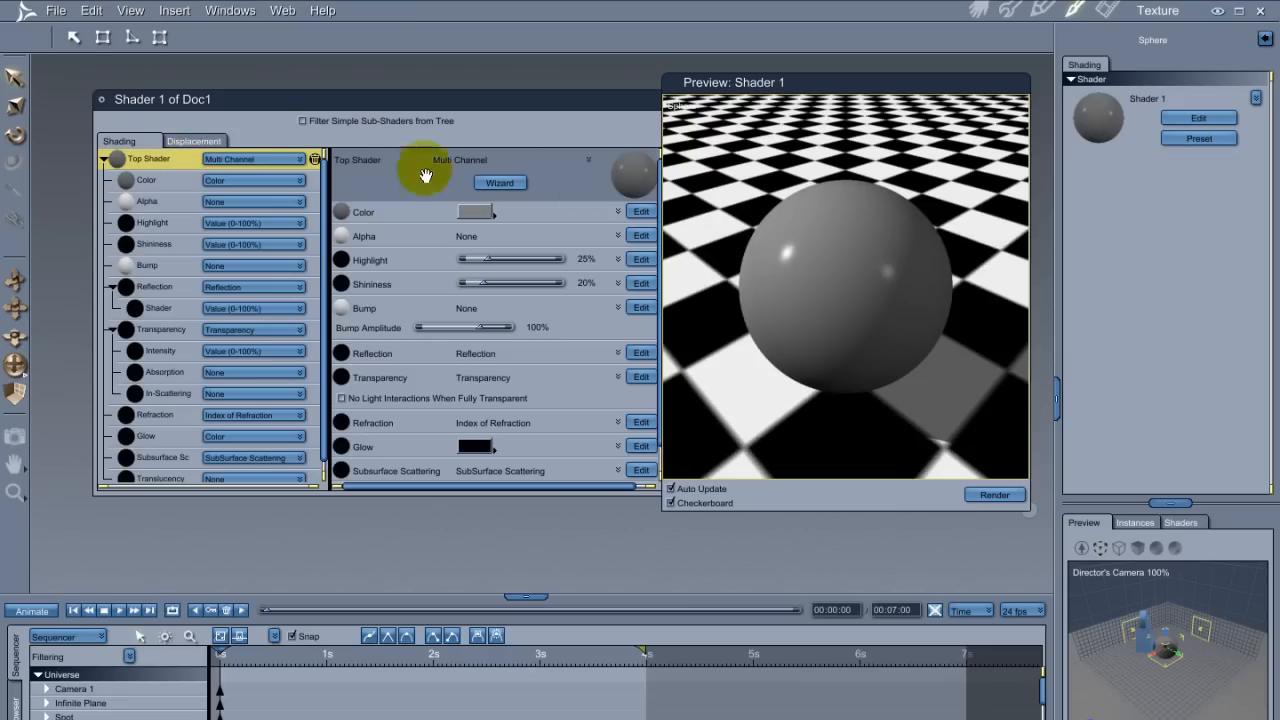
left_click(500, 182)
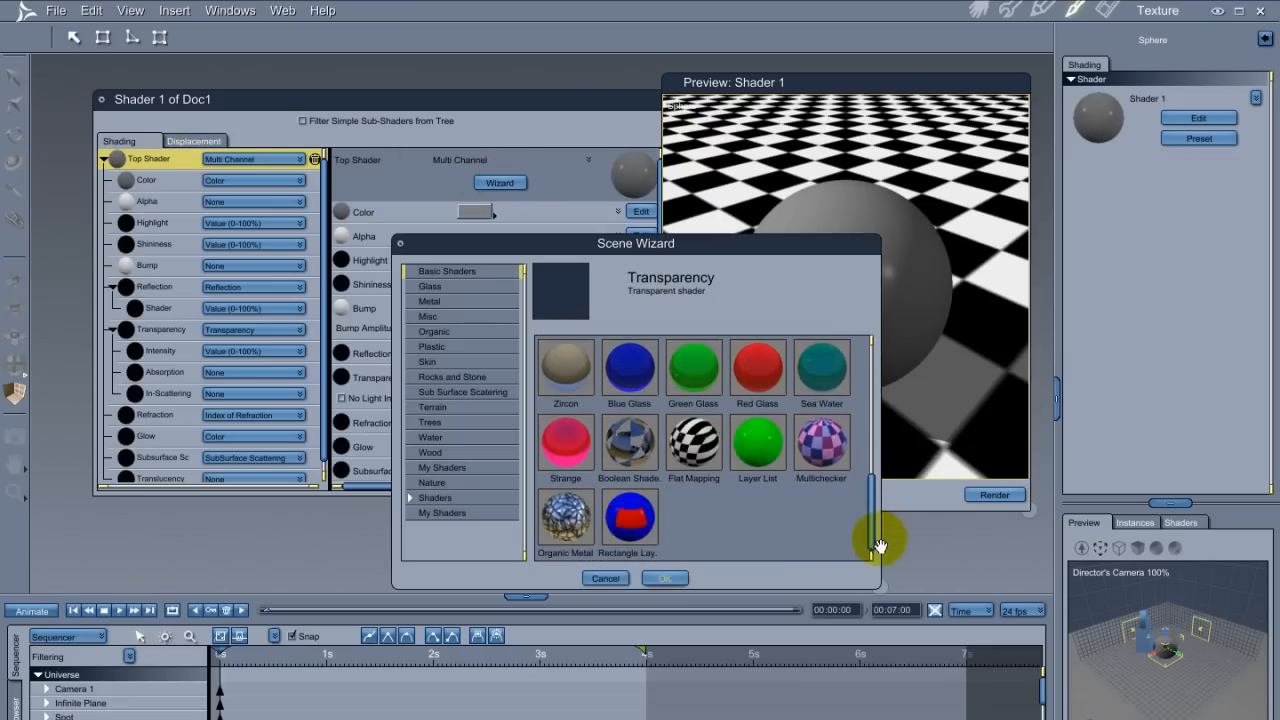
left_click(564, 444)
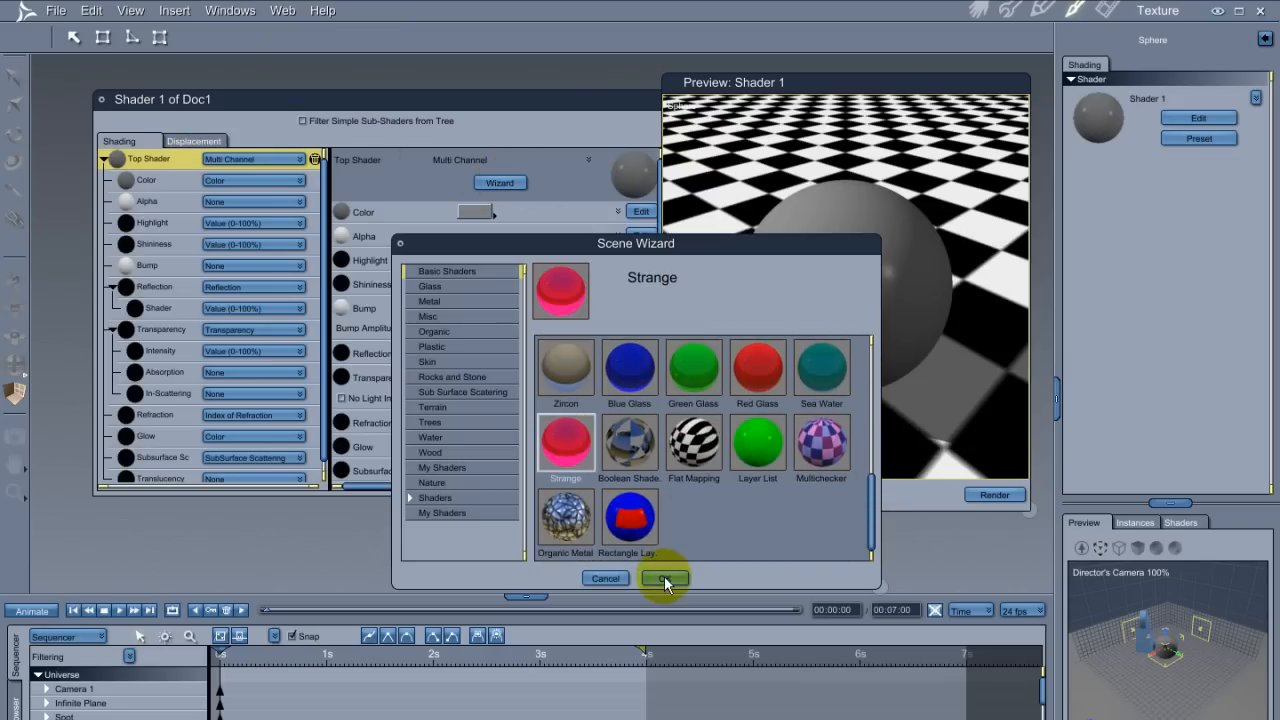
left_click(664, 578)
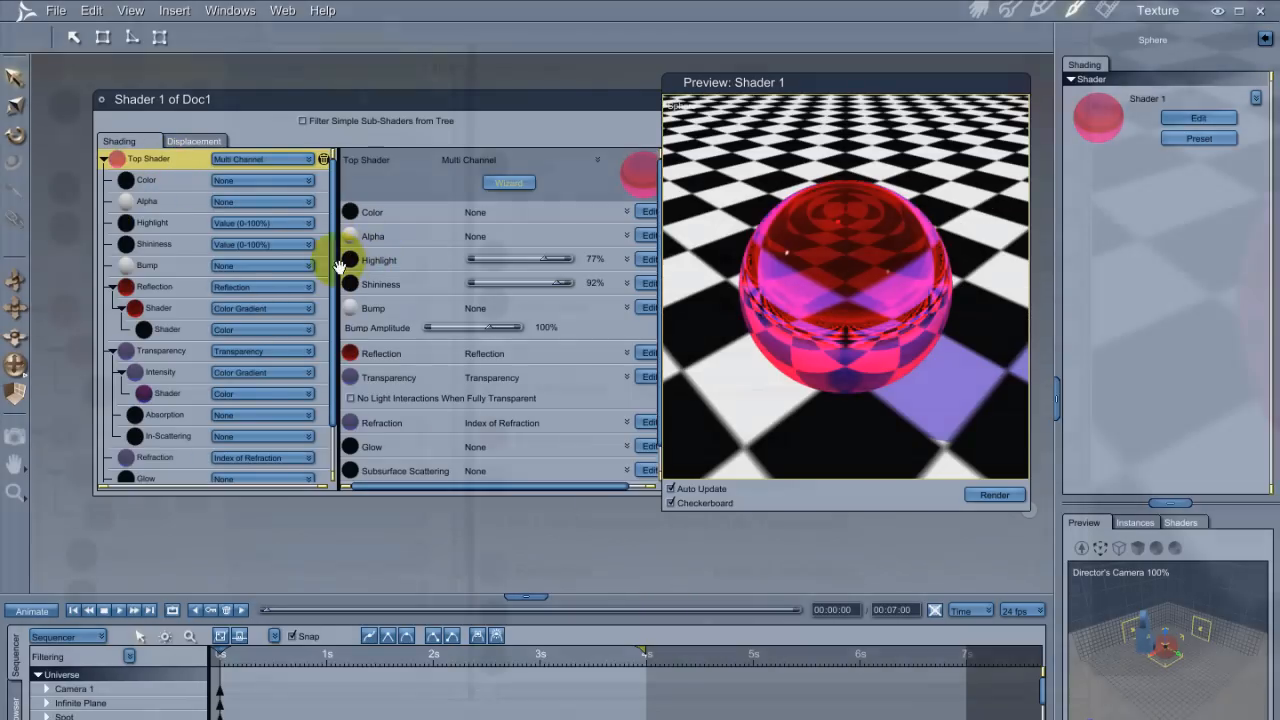
- Make the top shader a Multi Channel Mixer with Strange as Source 1, then collapse Source 1
left_click(262, 158)
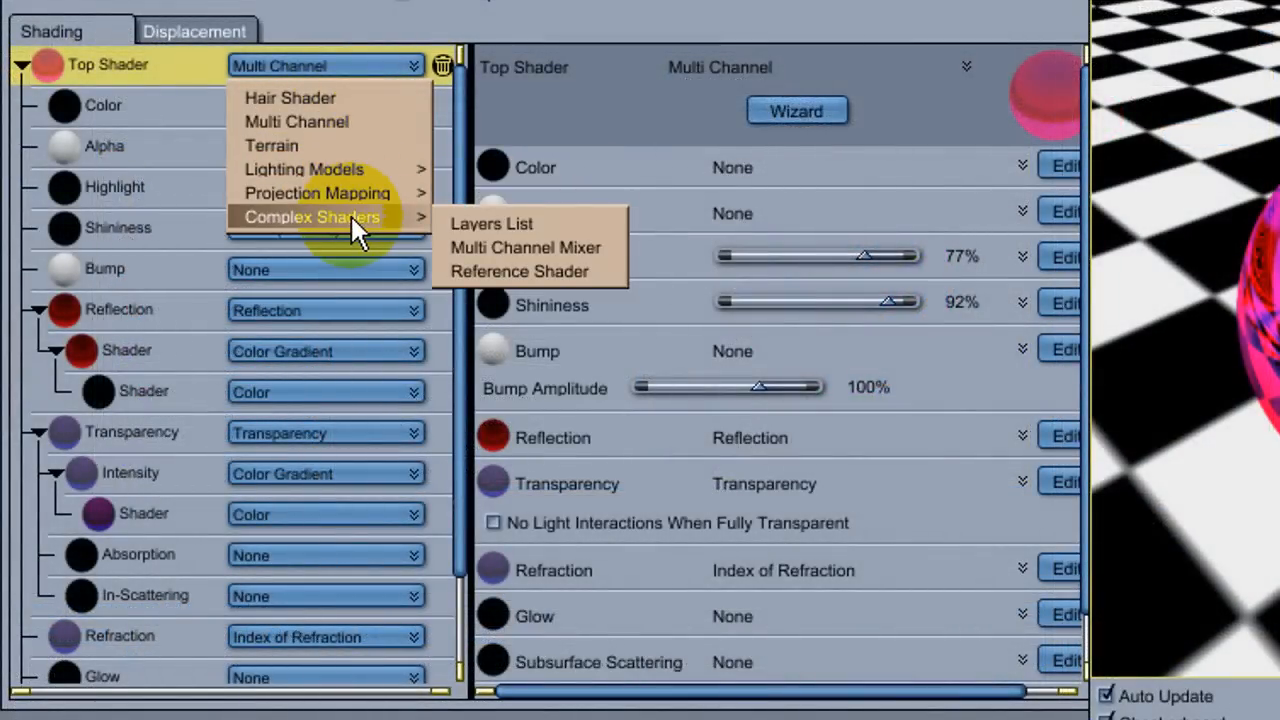
left_click(524, 248)
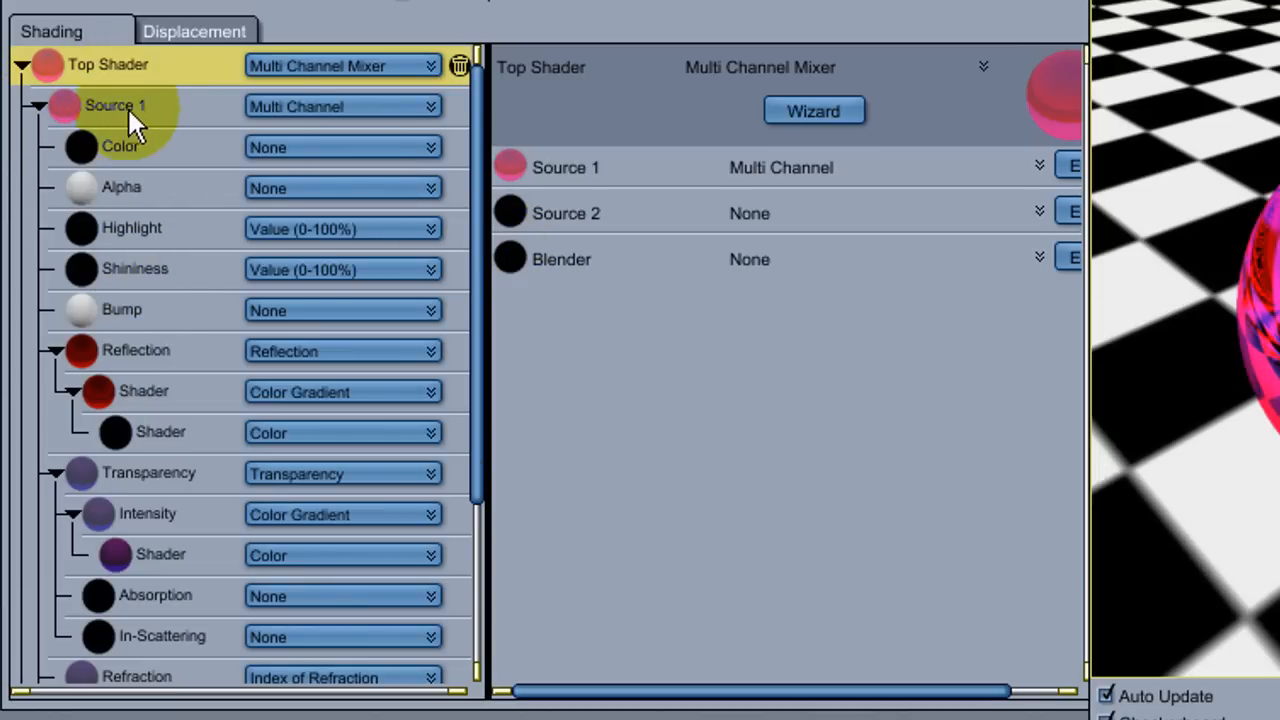
left_click(114, 104)
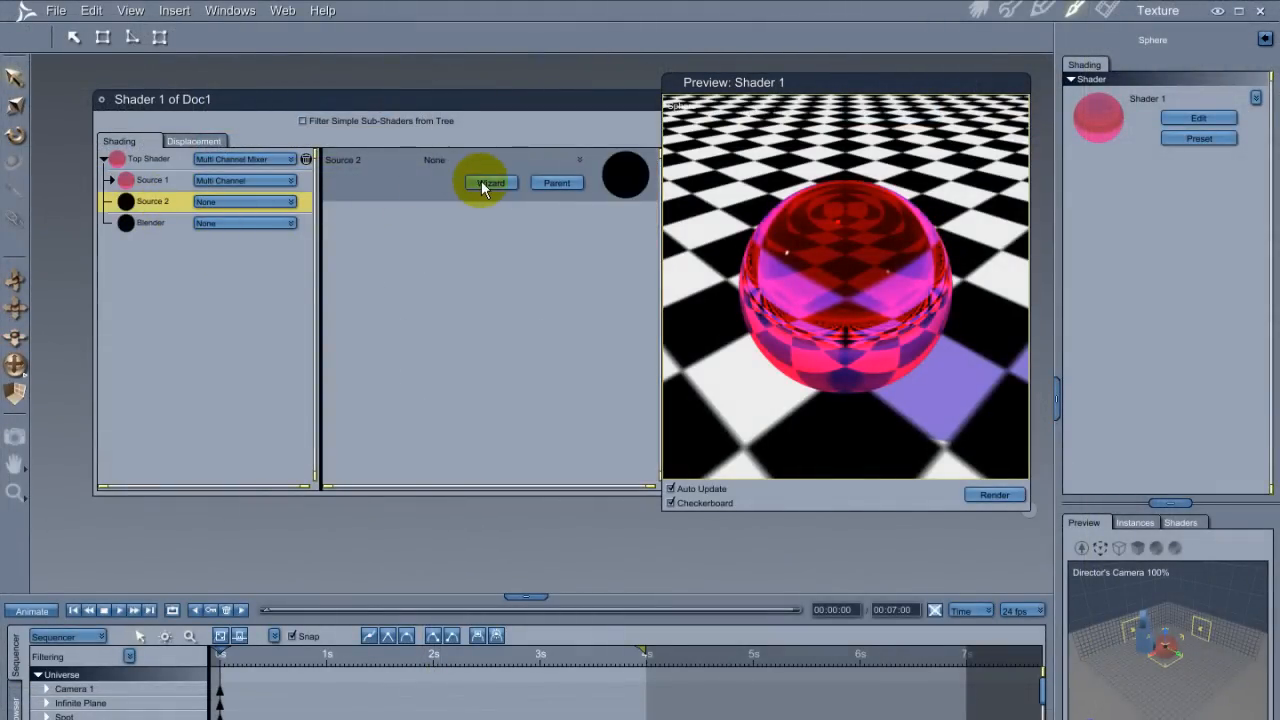
- Fill Source 2 with a preset multi-channel shader from the wizard
left_click(492, 182)
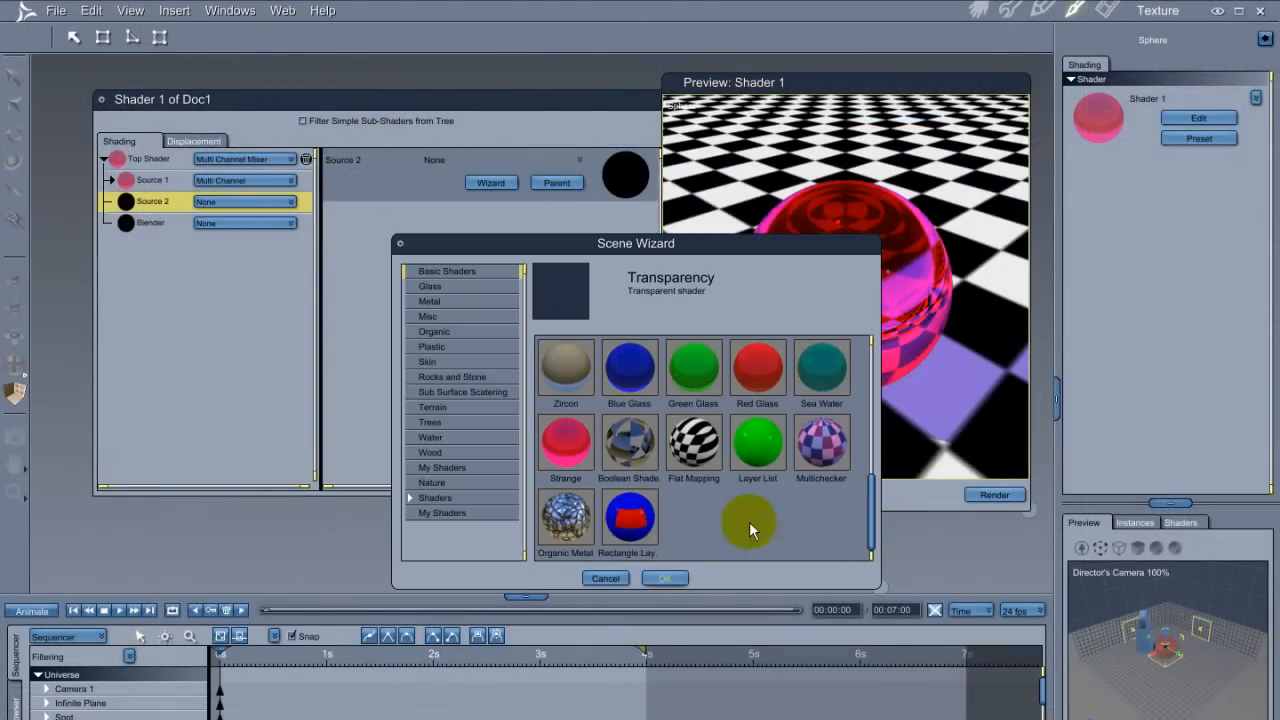
left_click(664, 578)
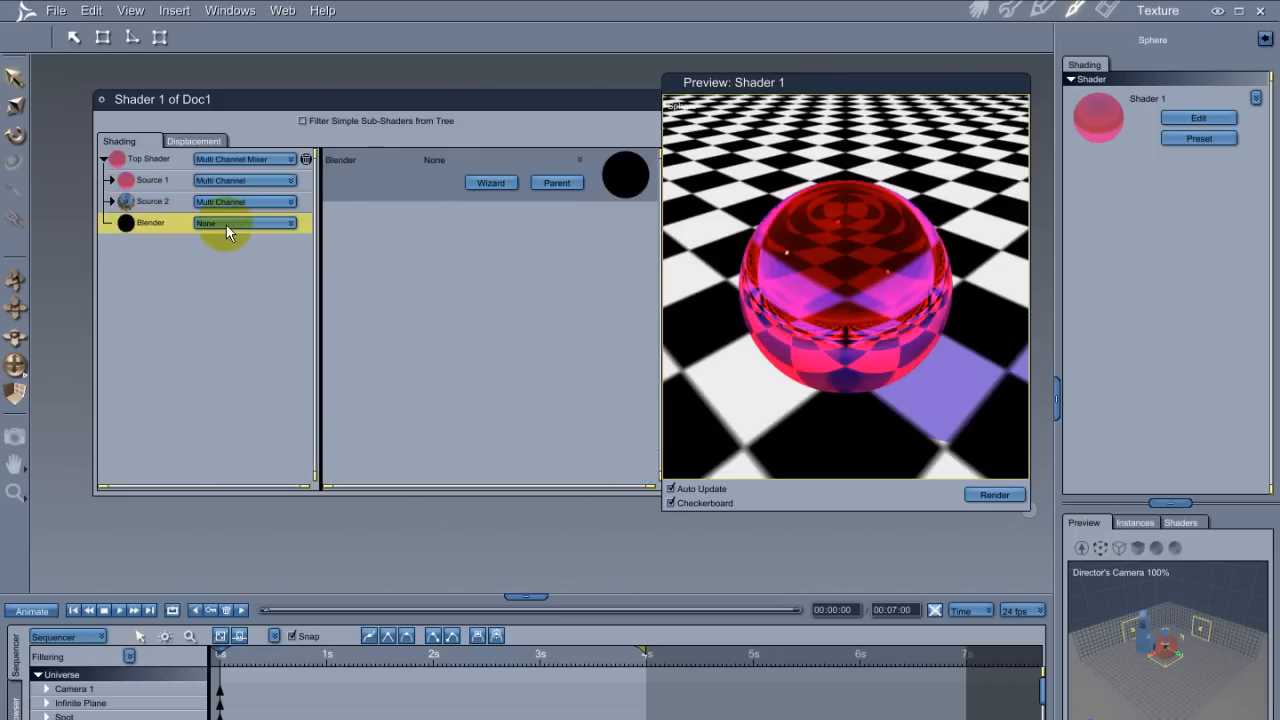
- Set the Blender to Value (0-100%) and drag its slider to adjust the blend amount
left_click(244, 224)
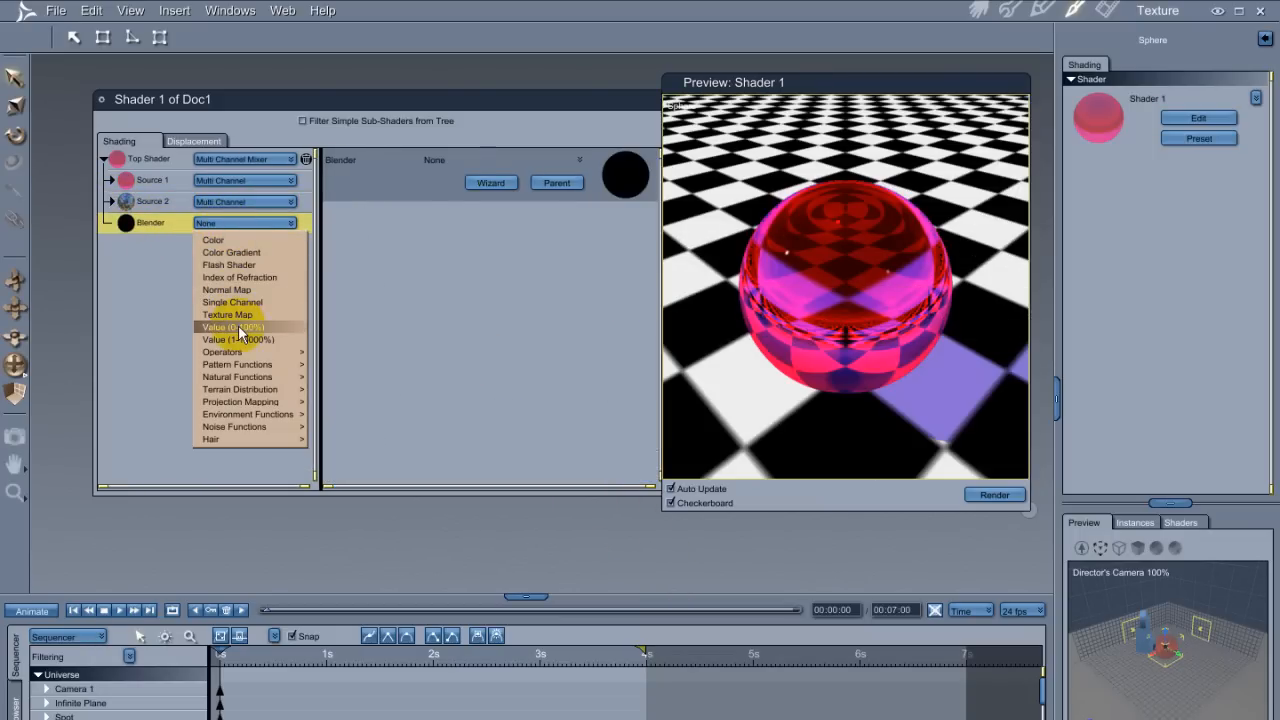
left_click(232, 328)
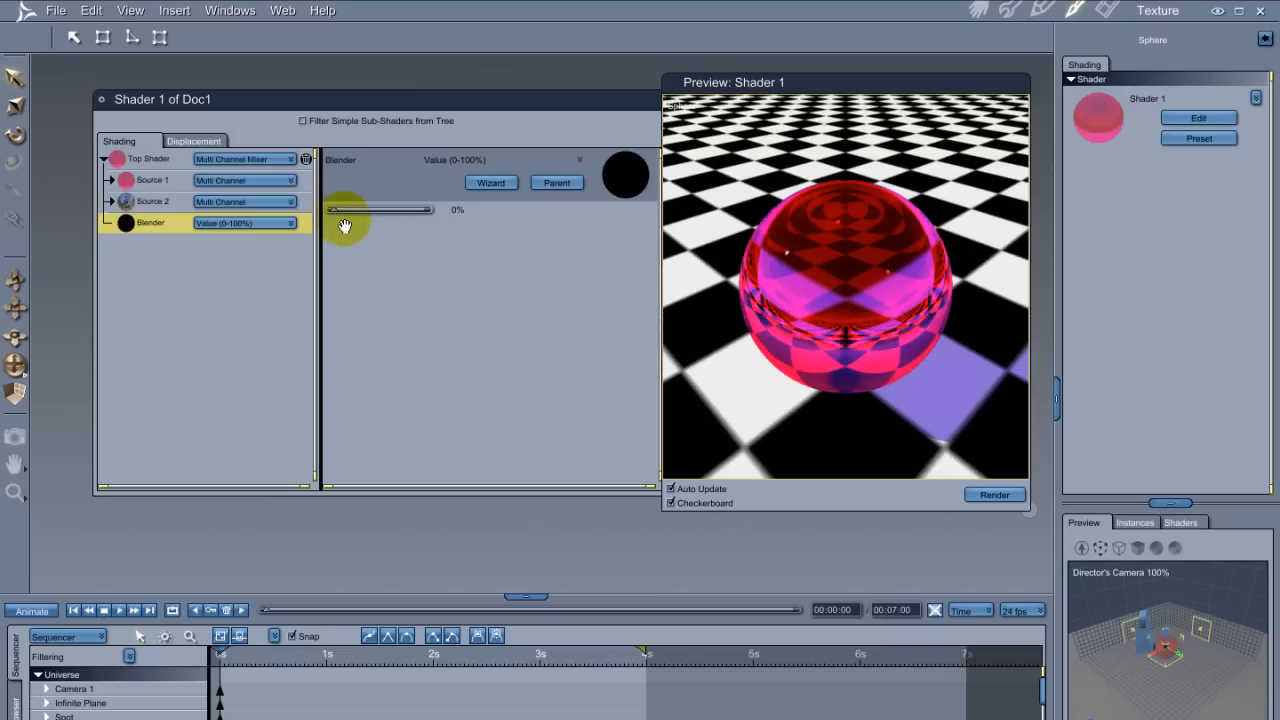
left_click_drag(344, 210, 430, 210)
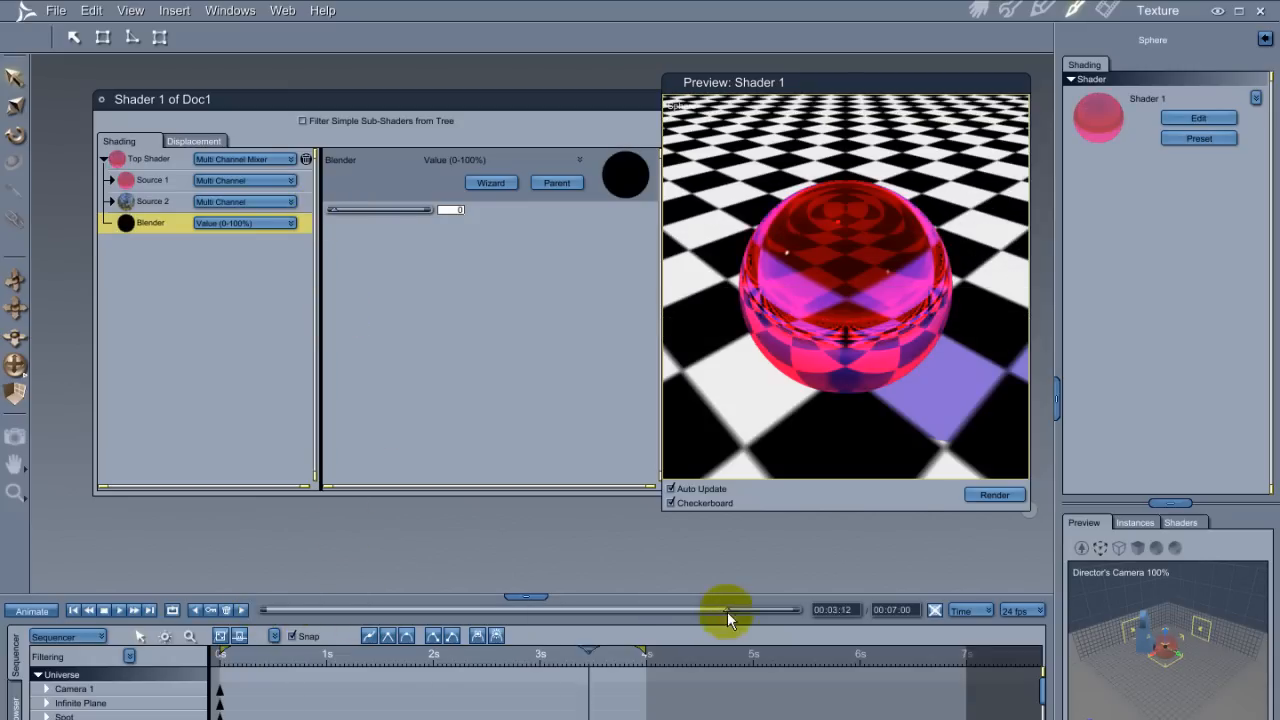
left_click_drag(380, 210, 440, 210)
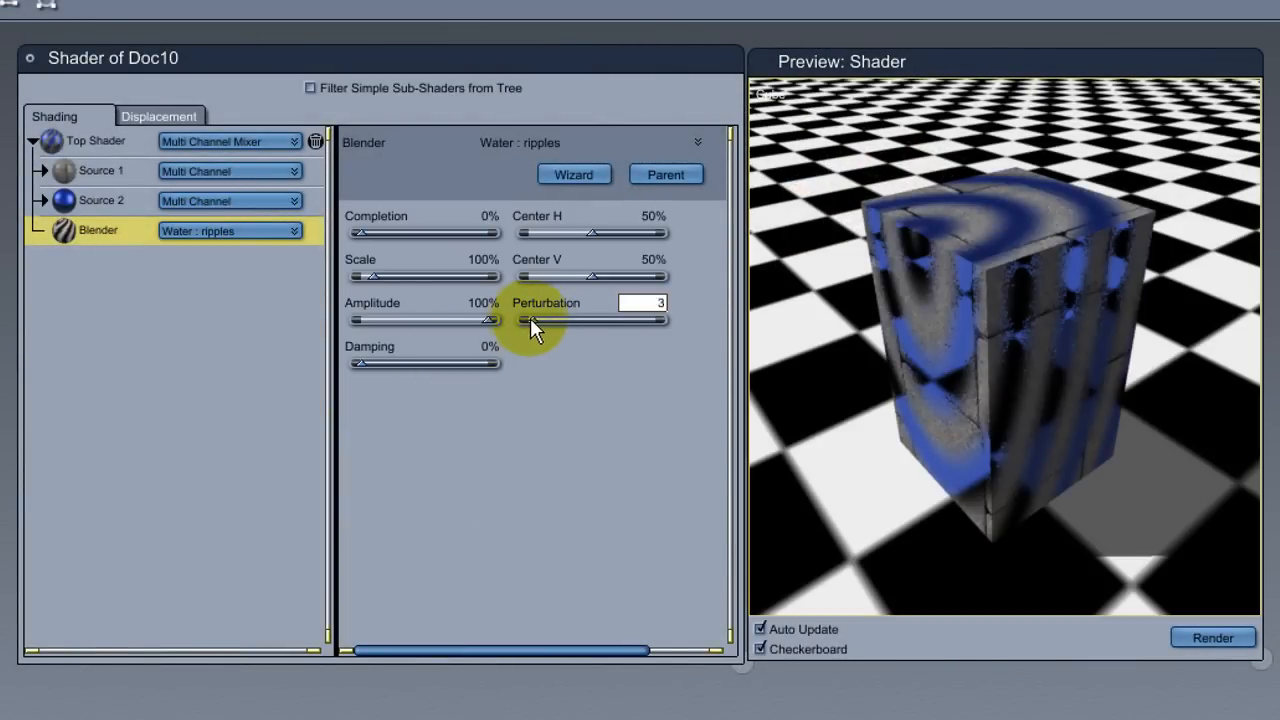
- Adjust the Perturbation slider of the Water ripples blender on the Doc10 box shader
left_click_drag(524, 320, 544, 320)
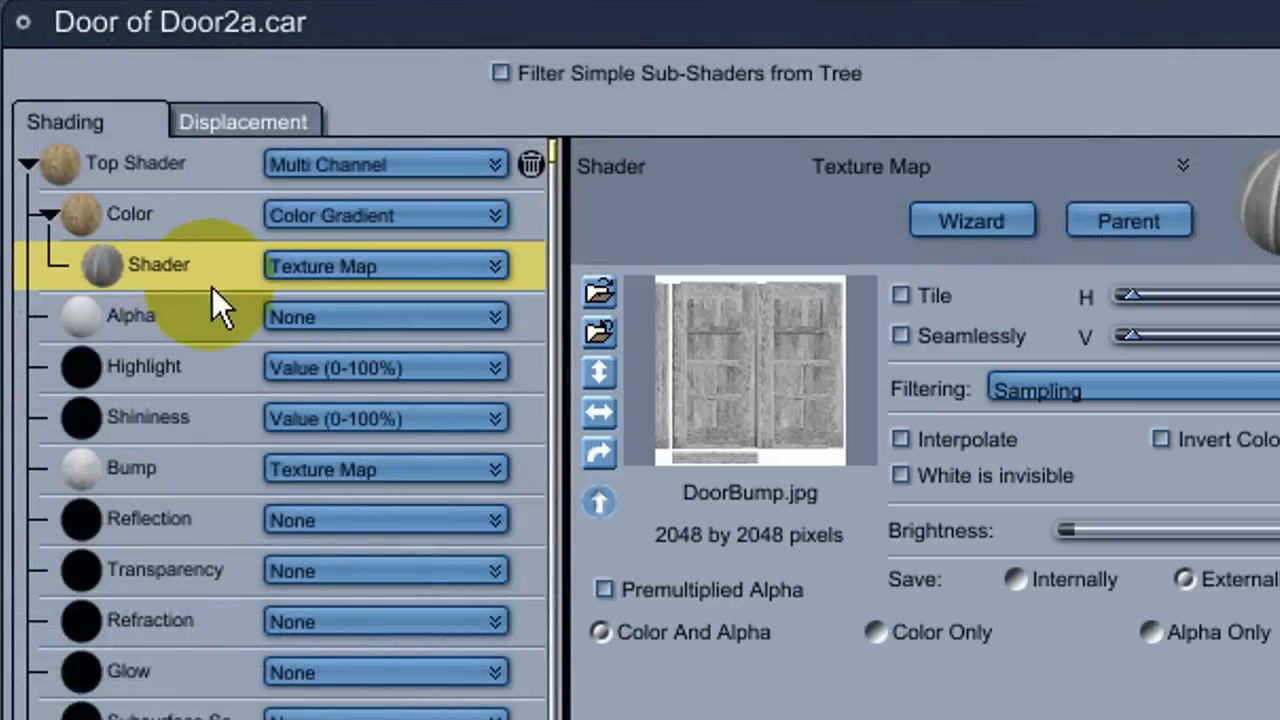
- View the door's wood texture map, then change the blue paint shader's bump amplitude
left_click(130, 214)
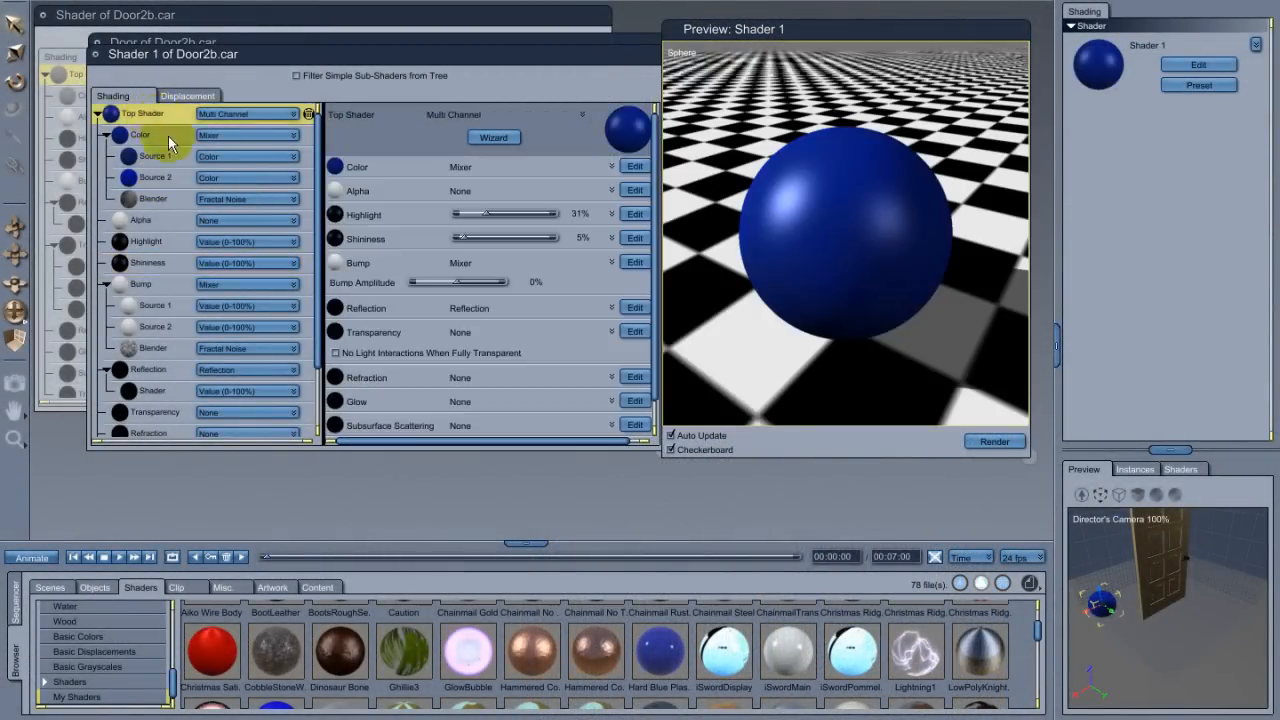
left_click_drag(410, 282, 460, 282)
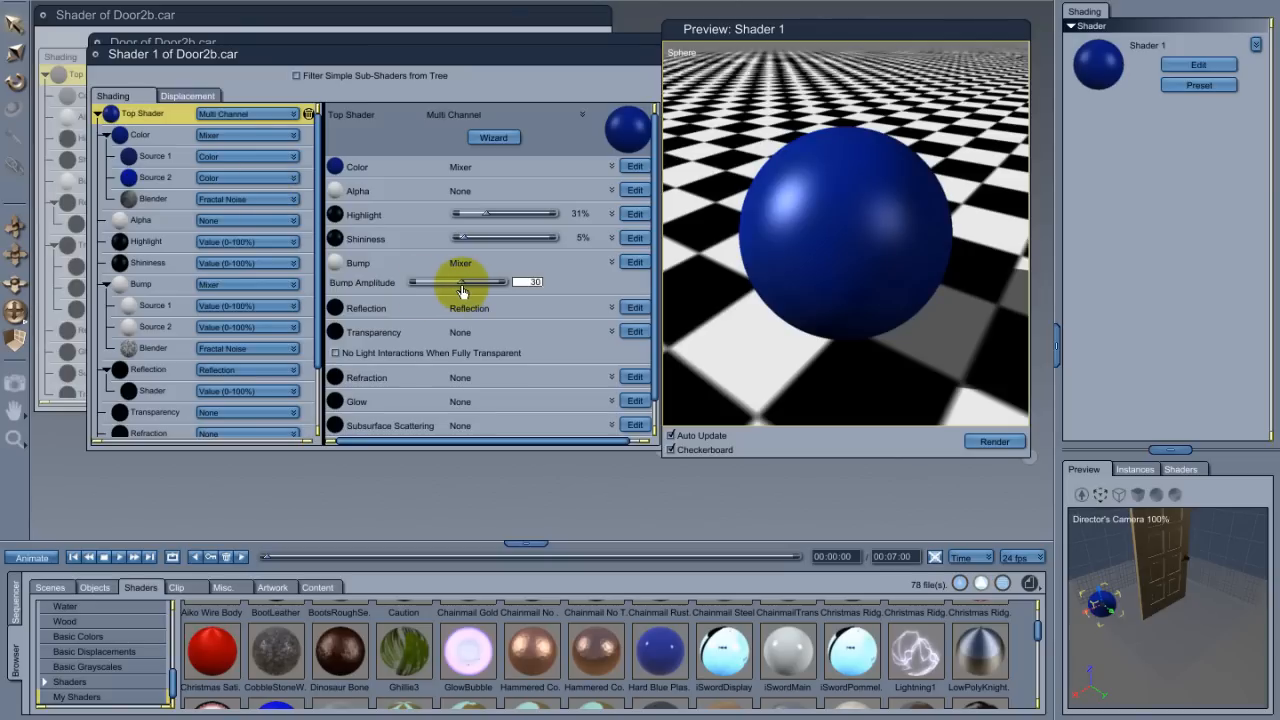
left_click_drag(464, 280, 456, 280)
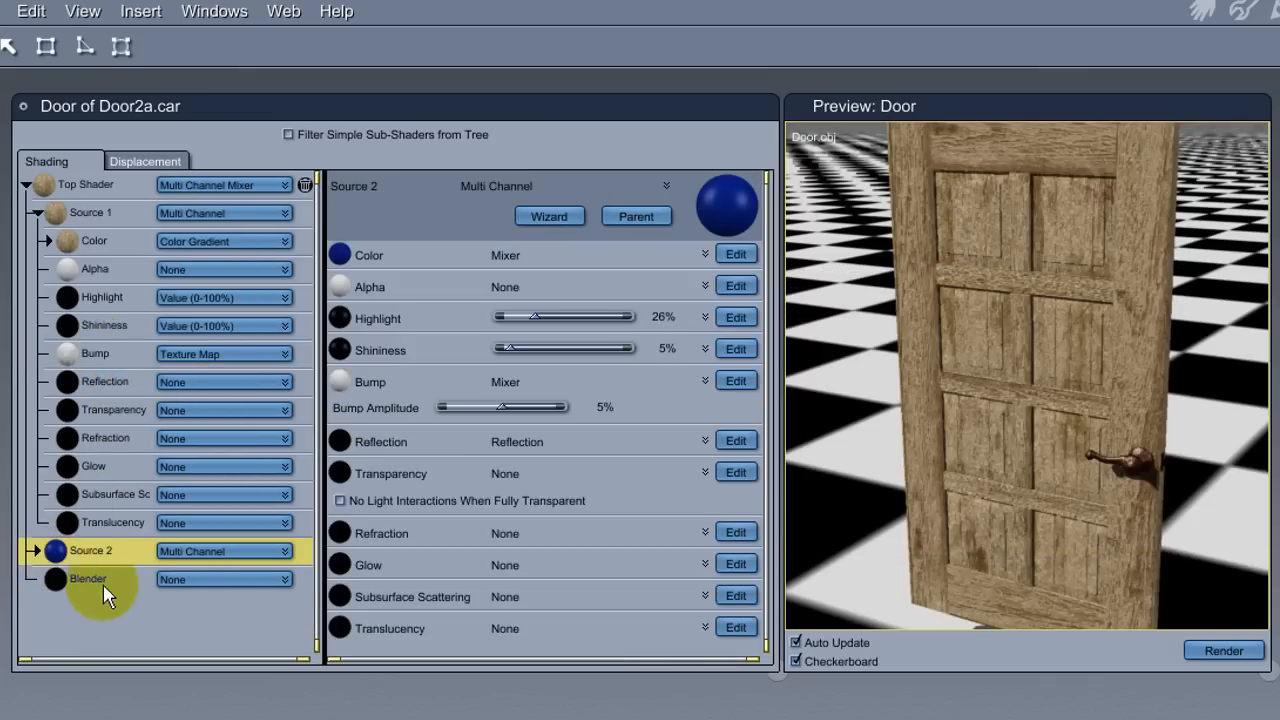
- Paste the DoorBump texture map as the Blender and wrap it in a Curve Filter
left_click(90, 578)
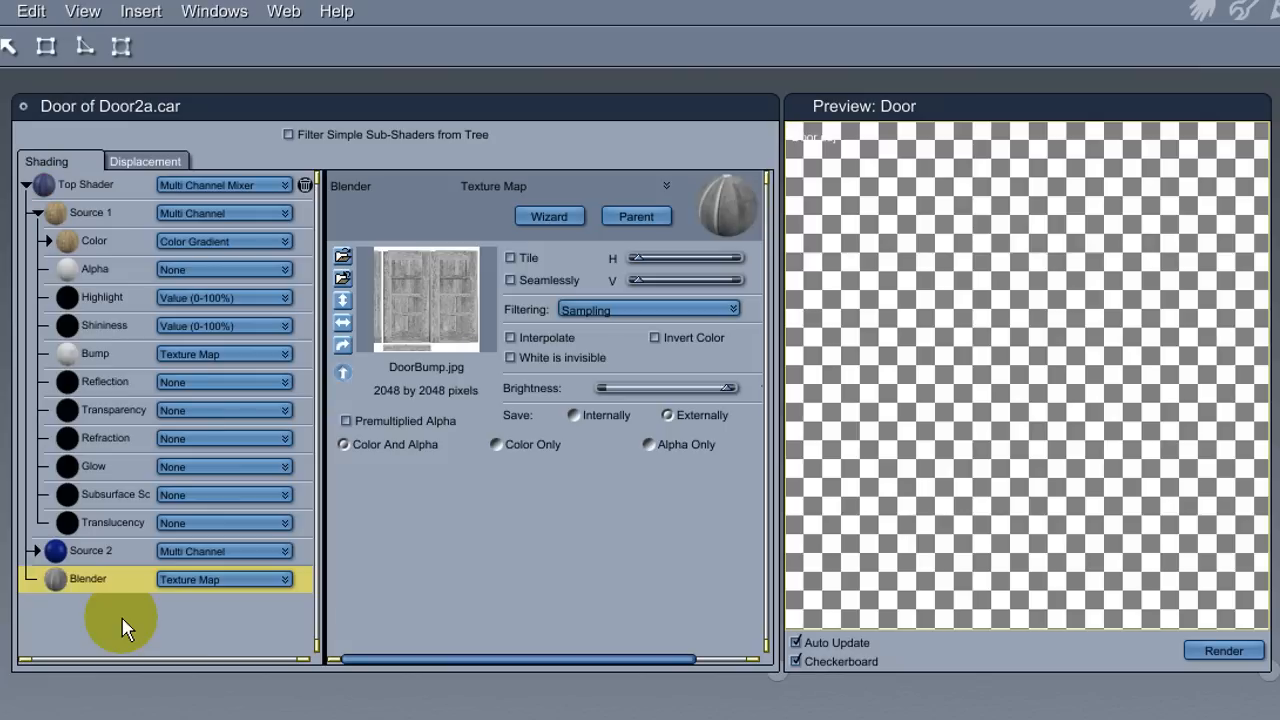
left_click(224, 580)
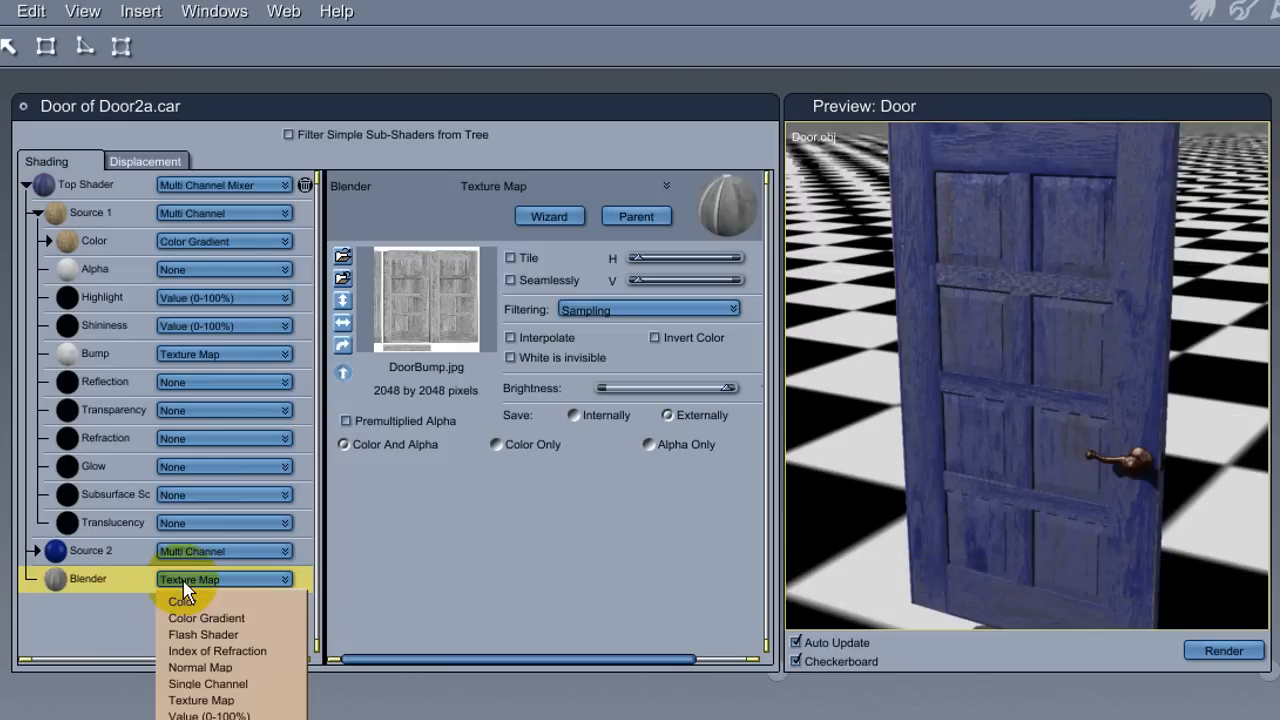
left_click(204, 616)
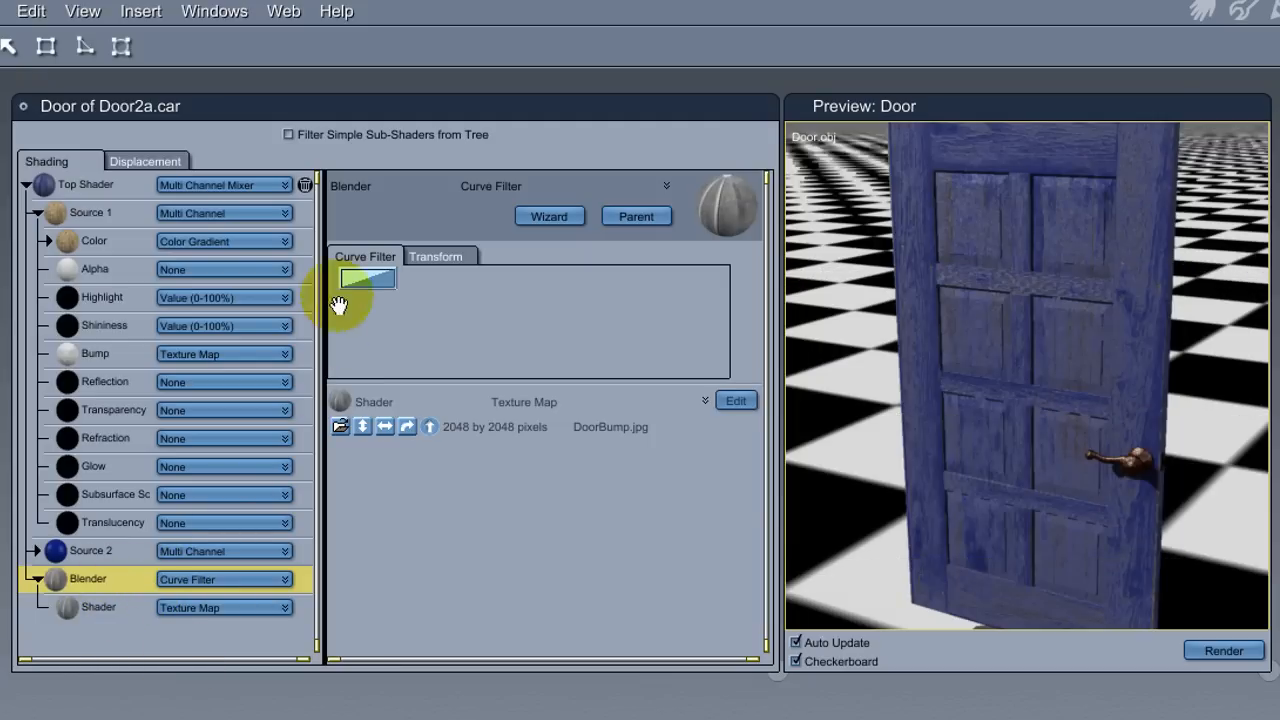
- Shape the filter curve into a steep S so paint gives way sharply to bare wood
left_click(366, 276)
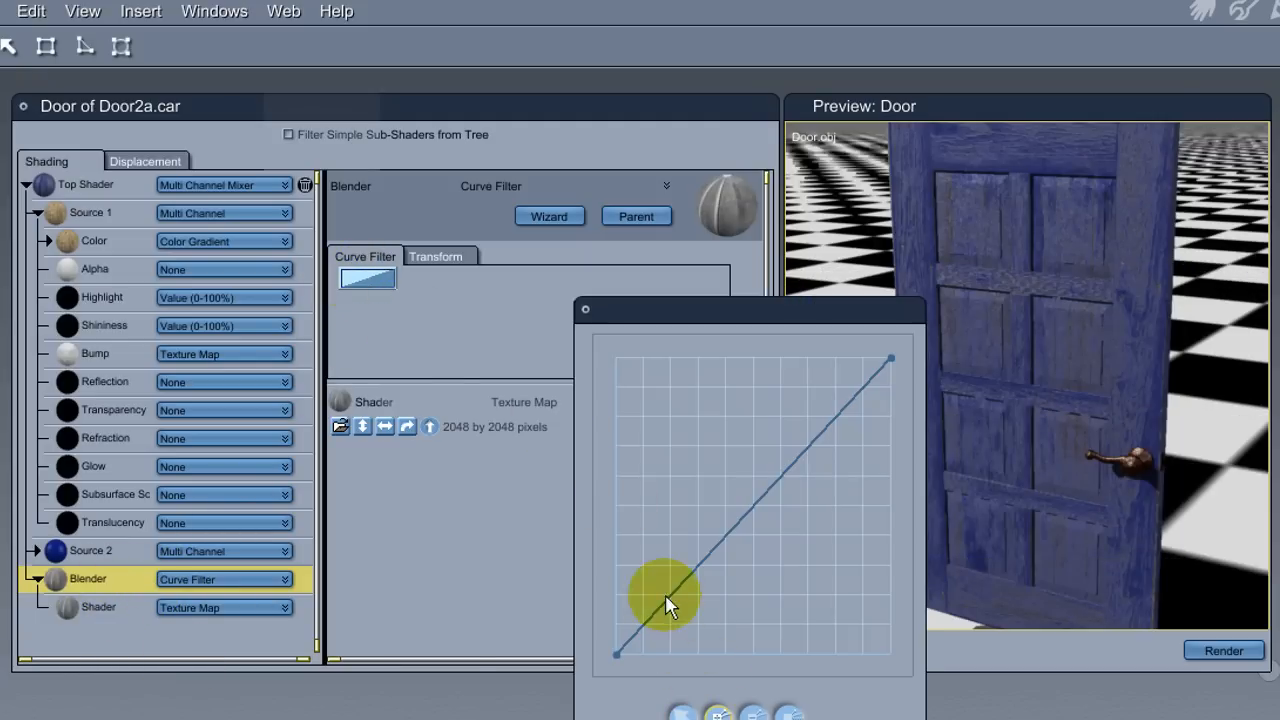
left_click_drag(670, 600, 684, 660)
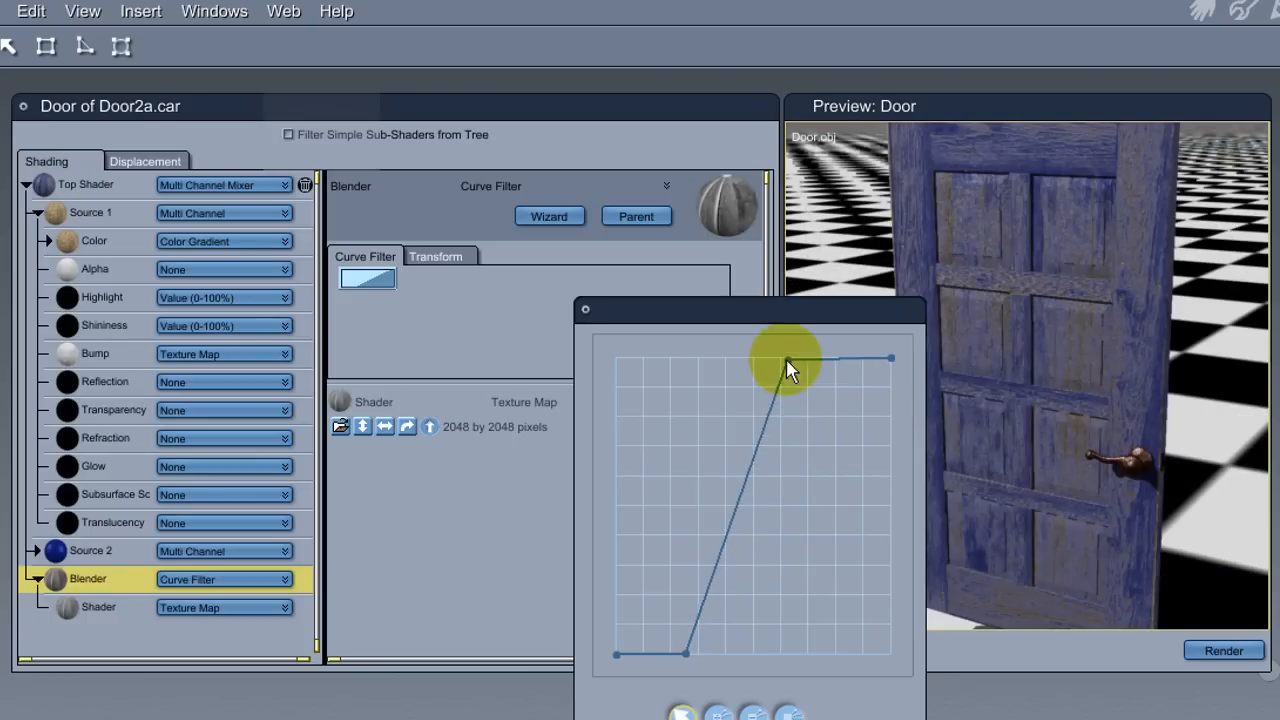
left_click_drag(790, 364, 720, 596)
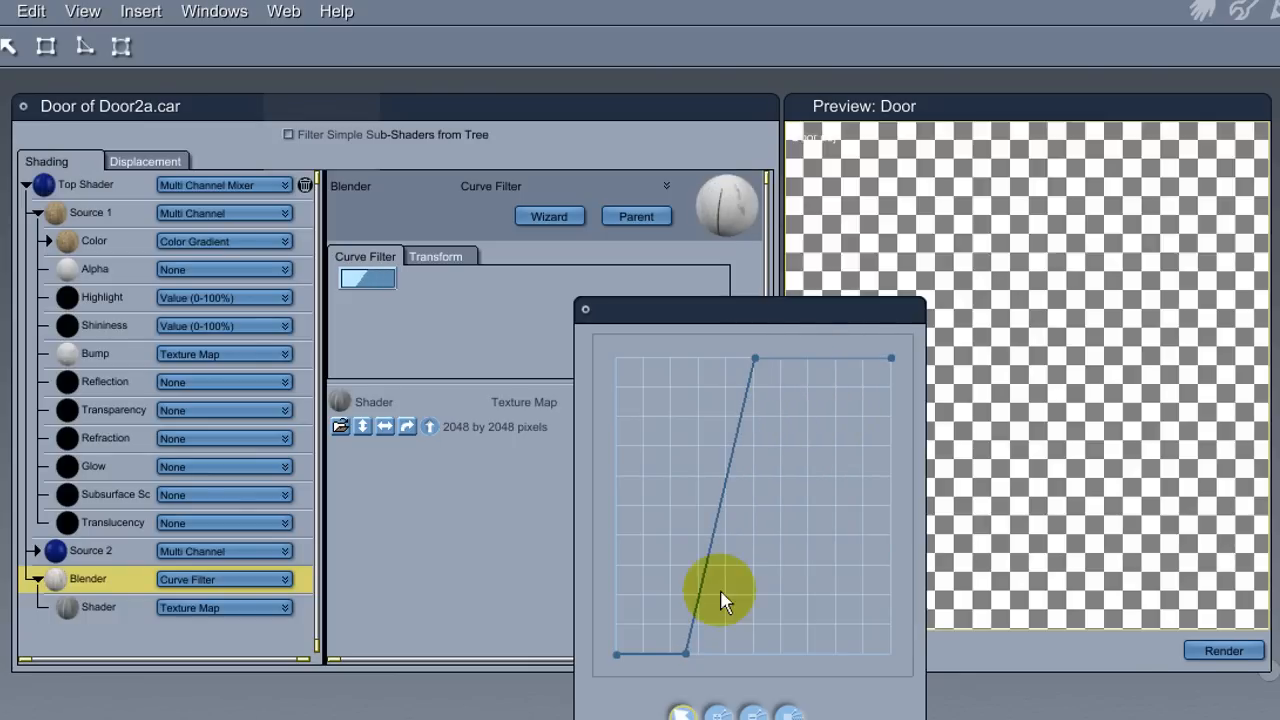
left_click_drag(720, 590, 756, 360)
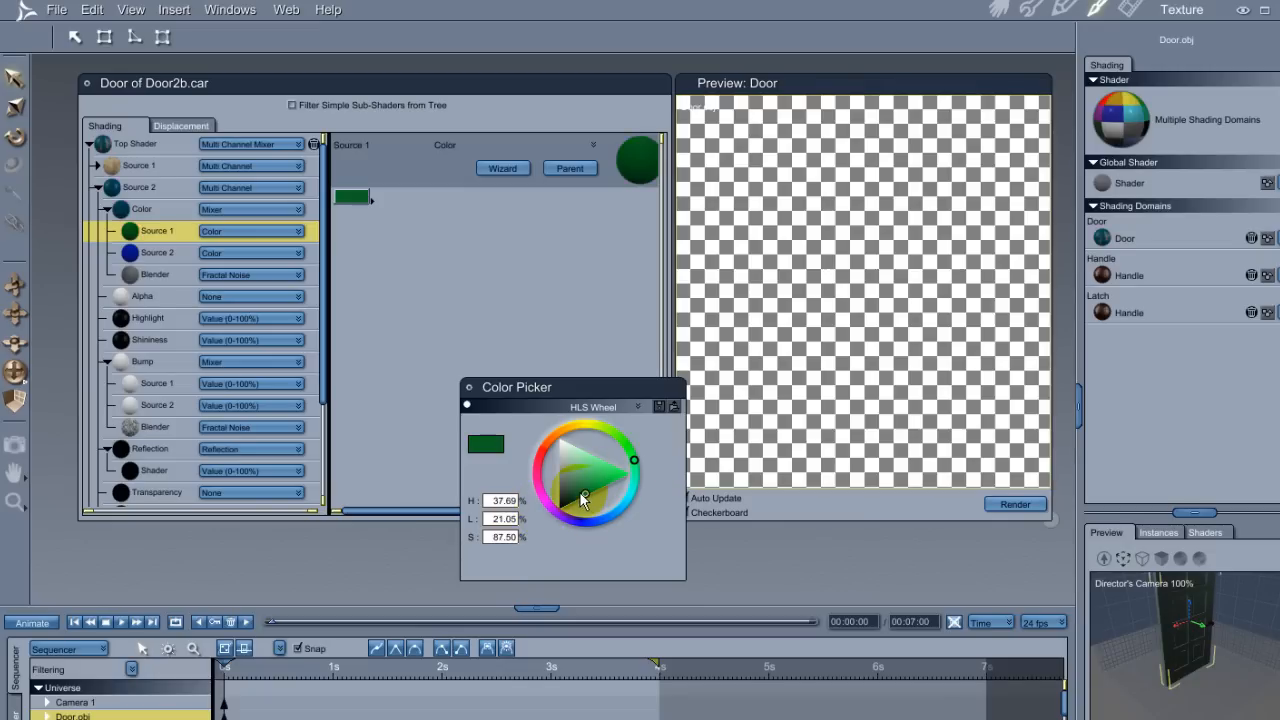
- Pick a wizard preset for Door2b's Source 2 before viewing the nested-mixer Doc9 shader
left_click(504, 168)
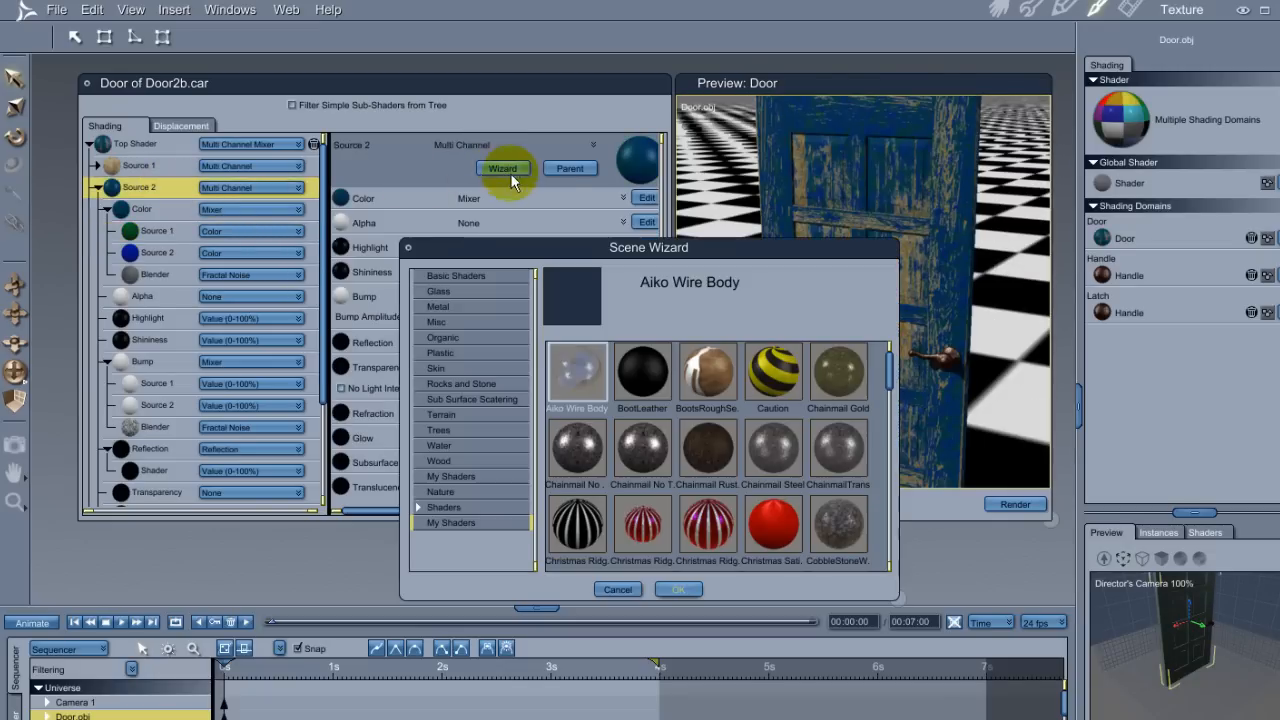
left_click(678, 588)
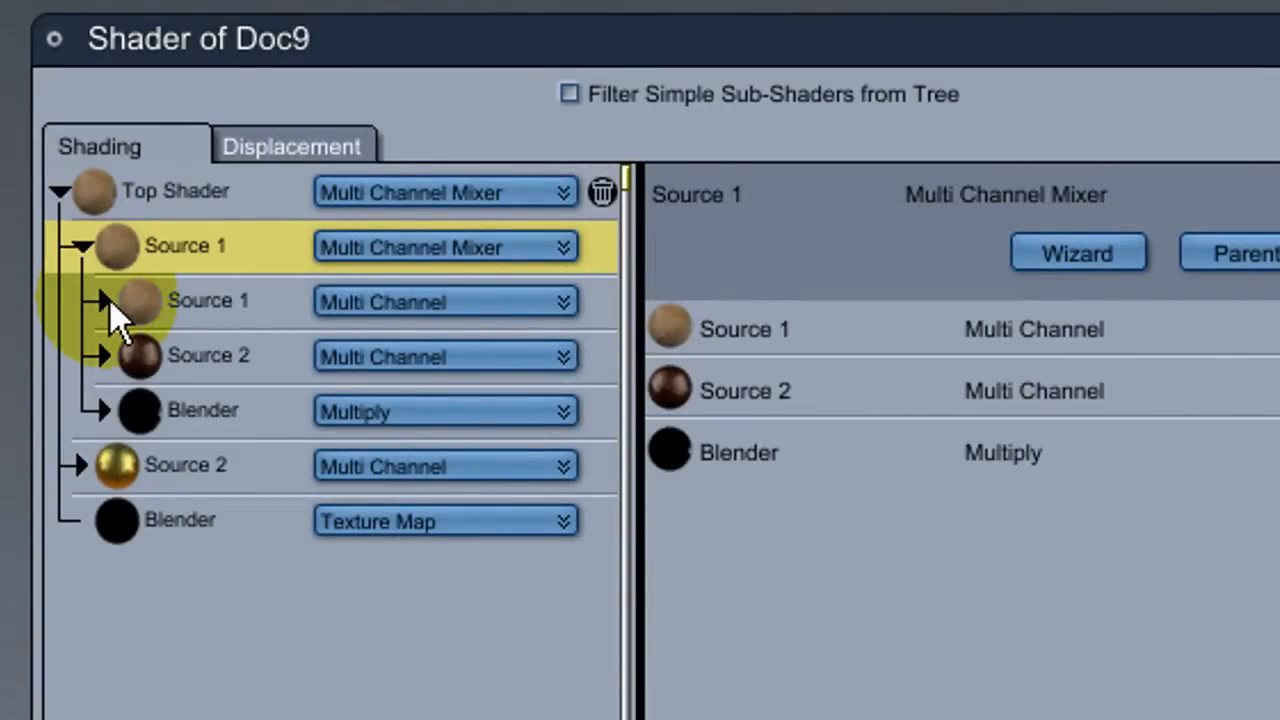
mouse_move(100, 340)
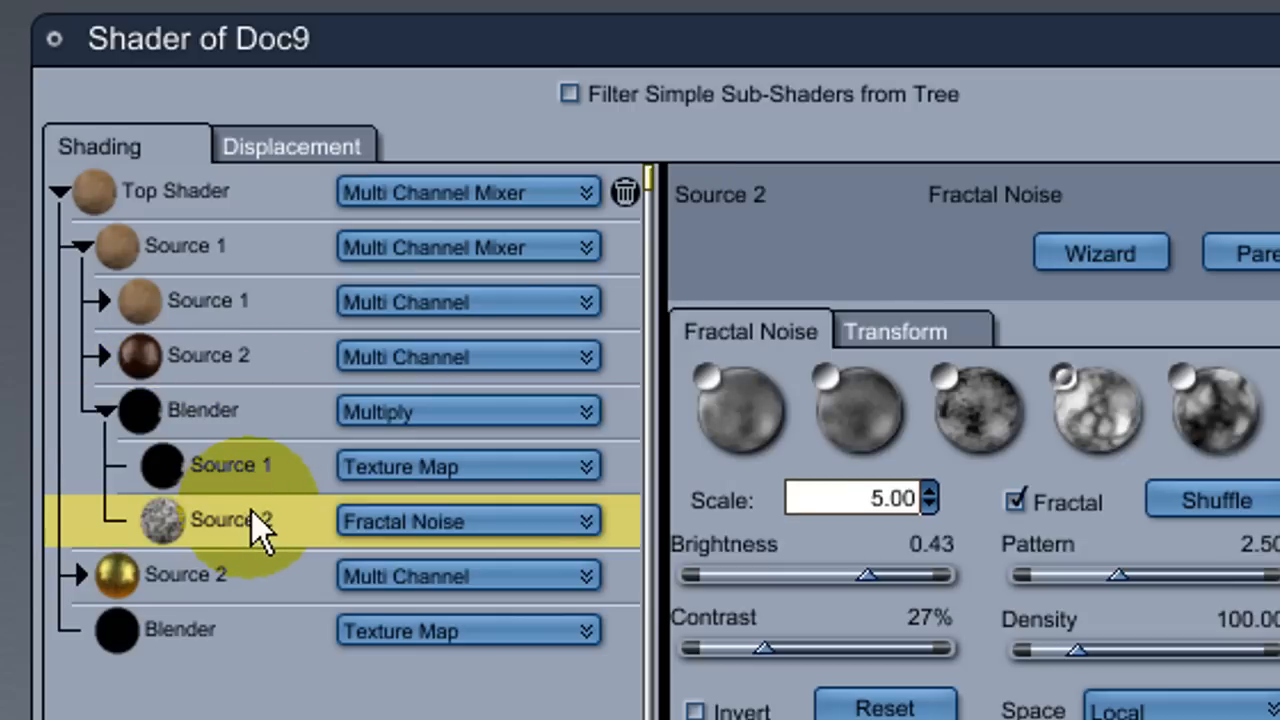
- Raise the Multiply blender's Source 2 Fractal Noise Pattern to about 2.65
left_click_drag(1120, 576, 1130, 576)
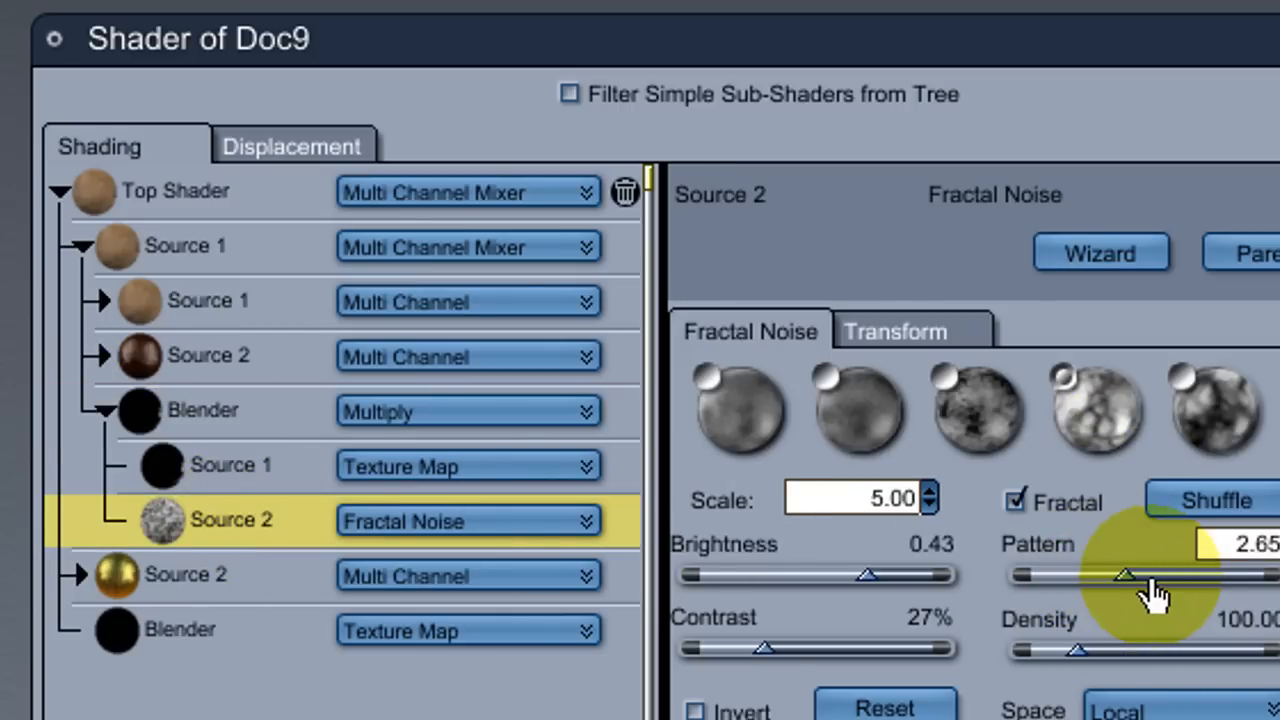